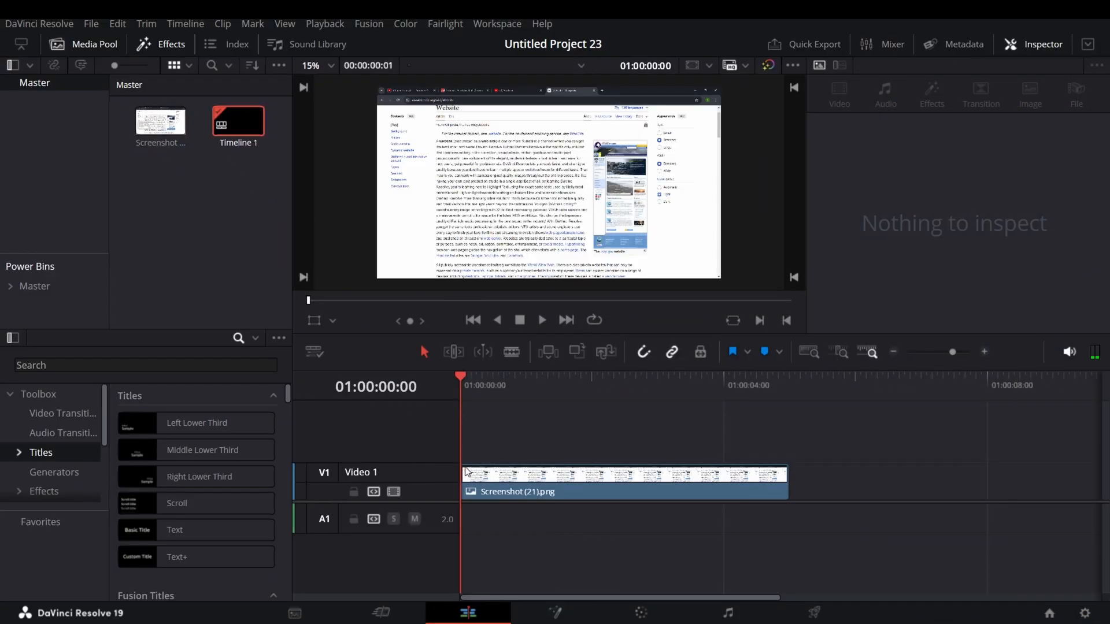
Select the screenshot clip and frame it at Zoom 3.33 so its text fills the viewer
click(623, 481)
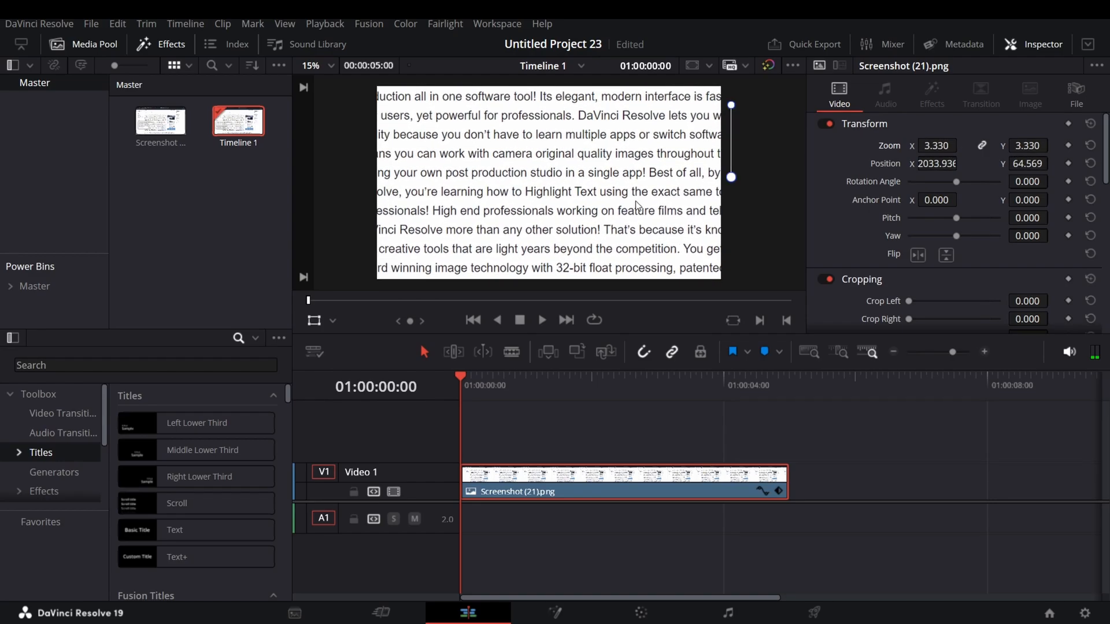
click(256, 339)
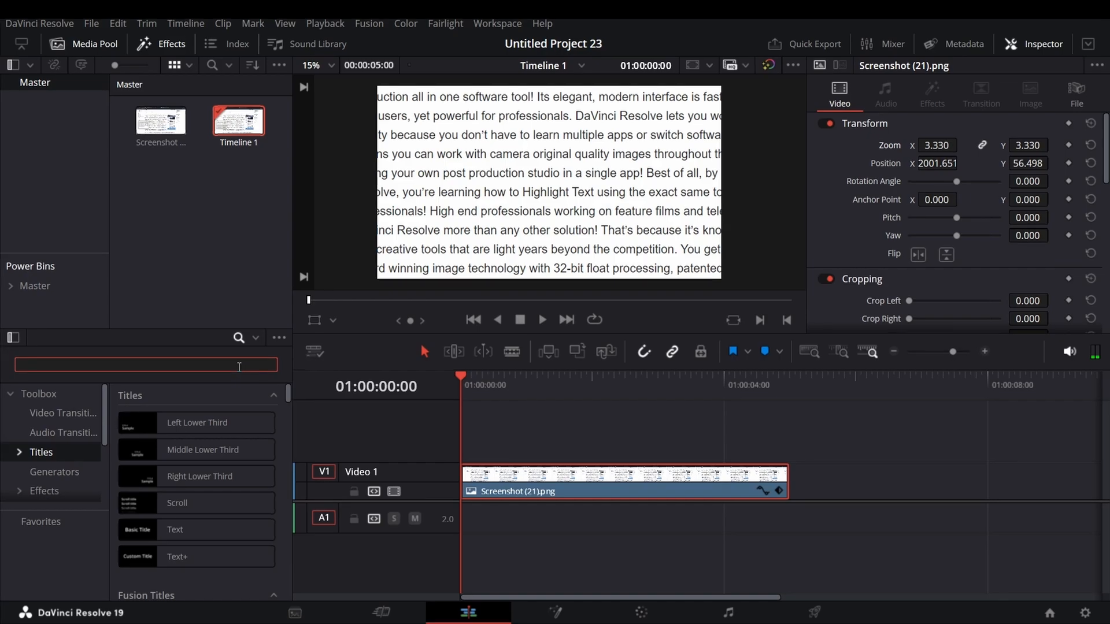
Add a Solid Color layer on Video 2 above the screenshot and colour it bright green #55ff7f
text(solid)
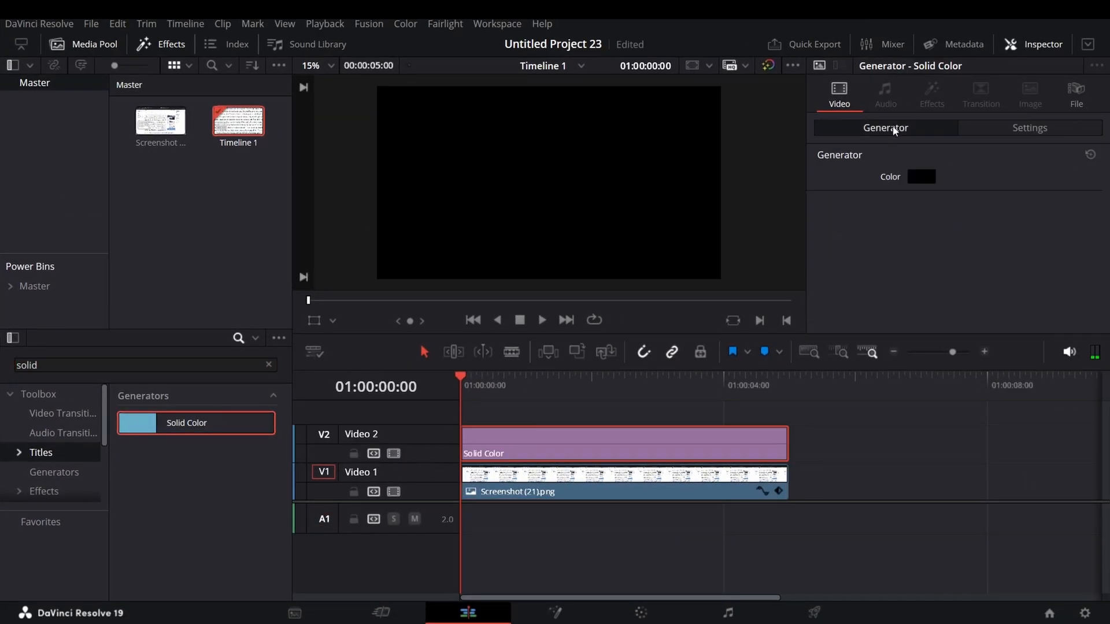
click(922, 176)
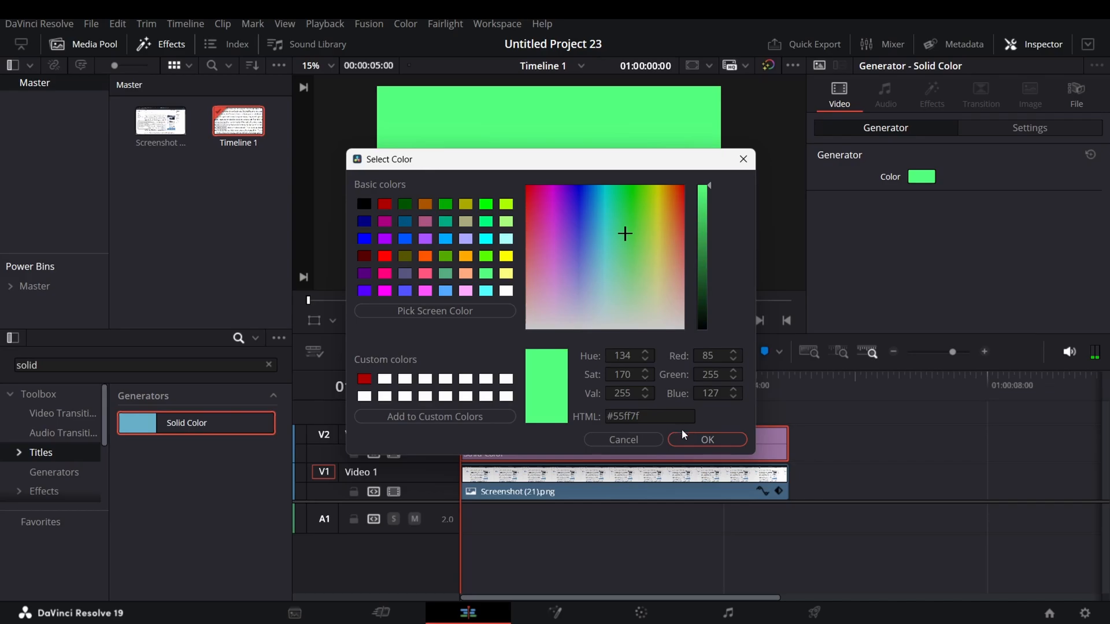
click(705, 439)
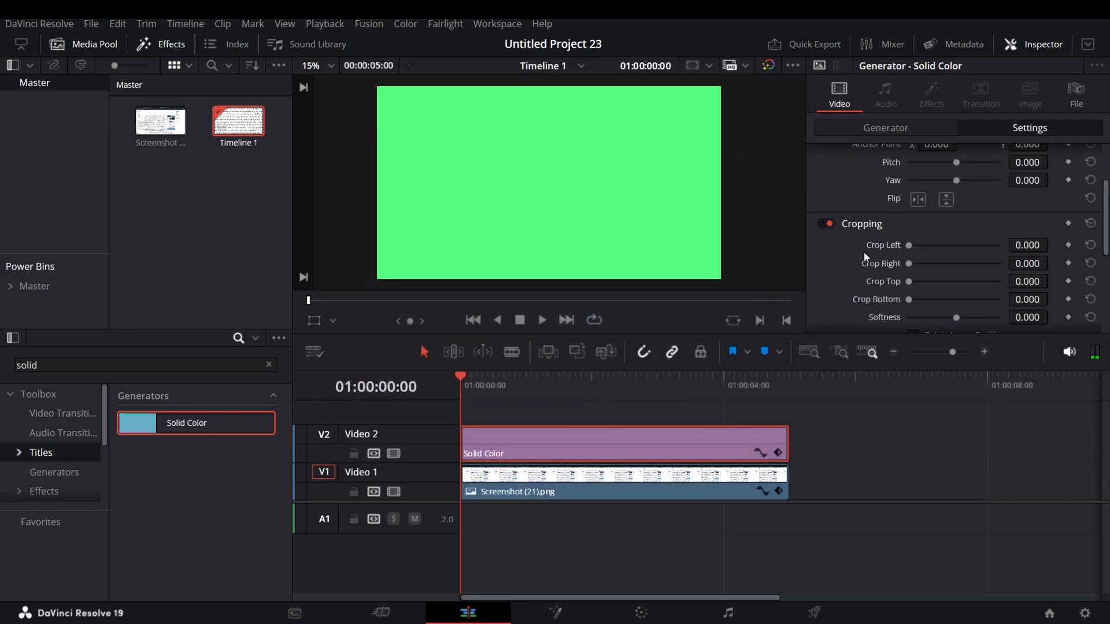
click(976, 256)
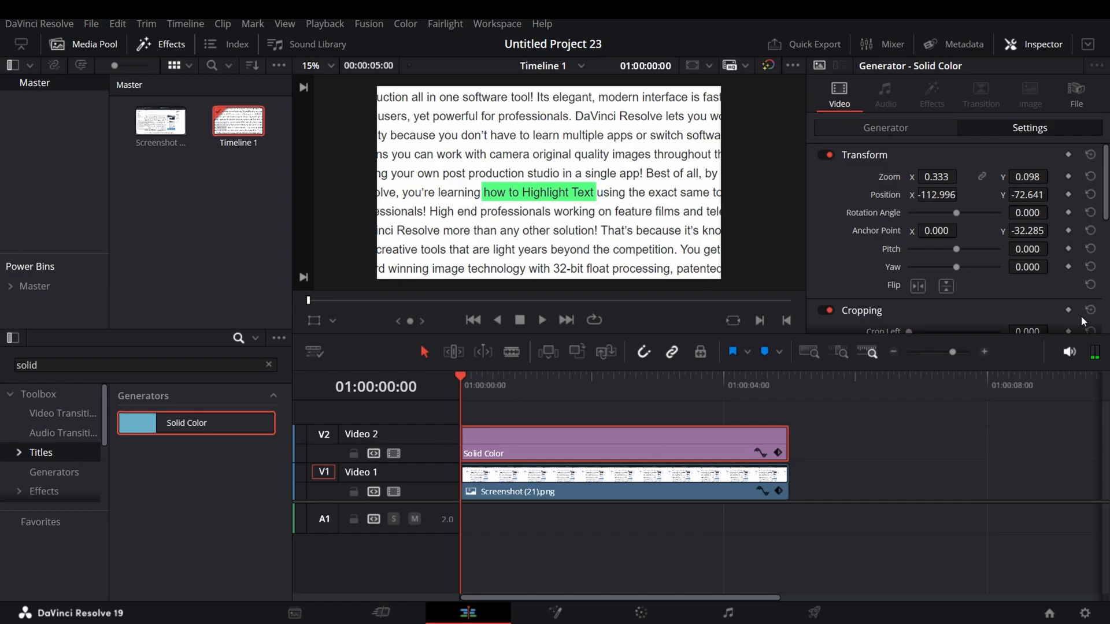
Scale and position the green layer into a bar over the phrase 'how to Highlight Text'
scroll(down, 3)
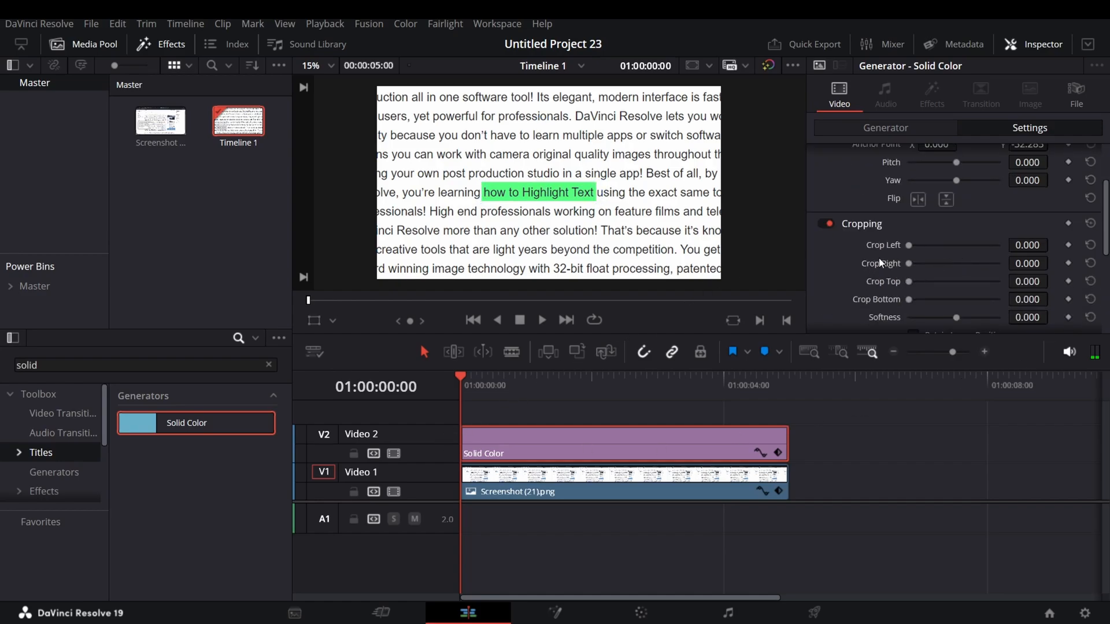
Keyframe Crop Right at the start and later so the green highlight wipes across the phrase
click(542, 321)
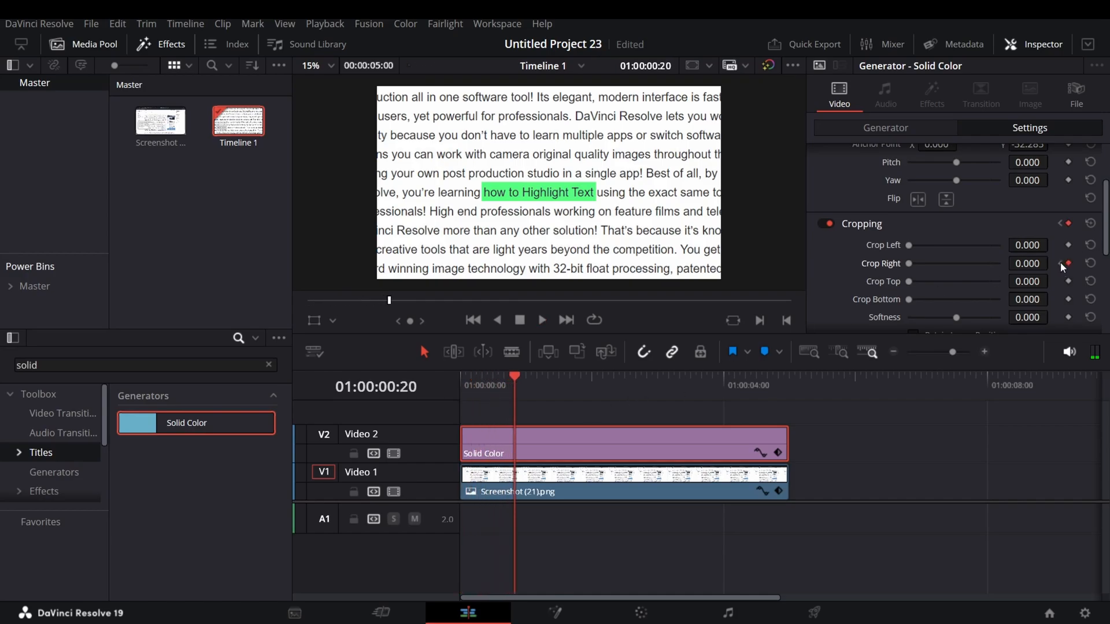
click(472, 319)
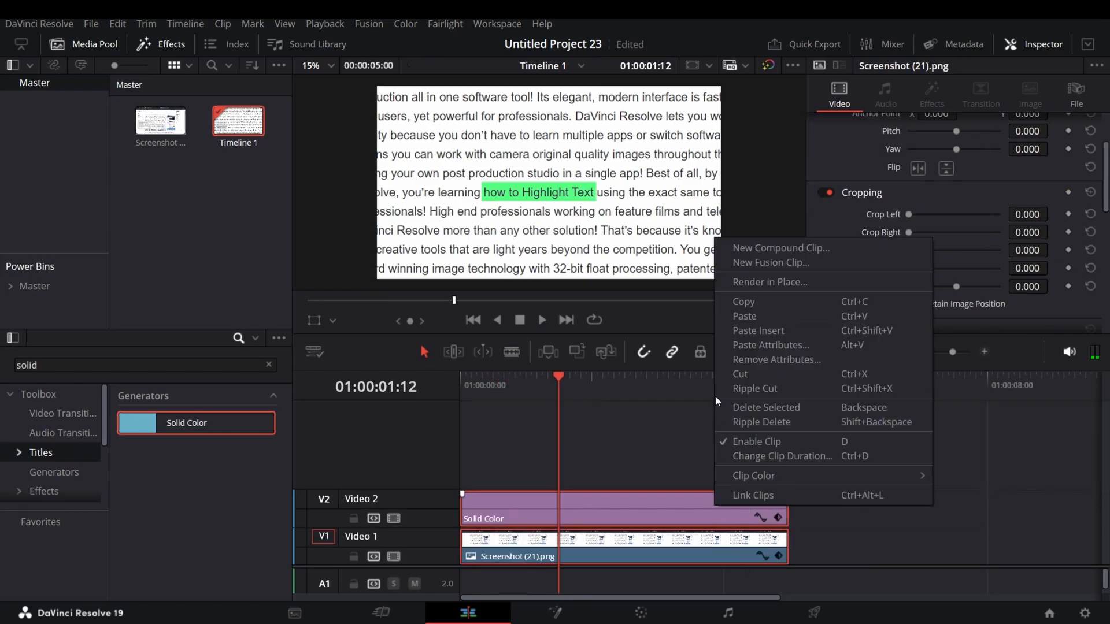
Merge the screenshot and green bar into Compound Clip 1
click(781, 247)
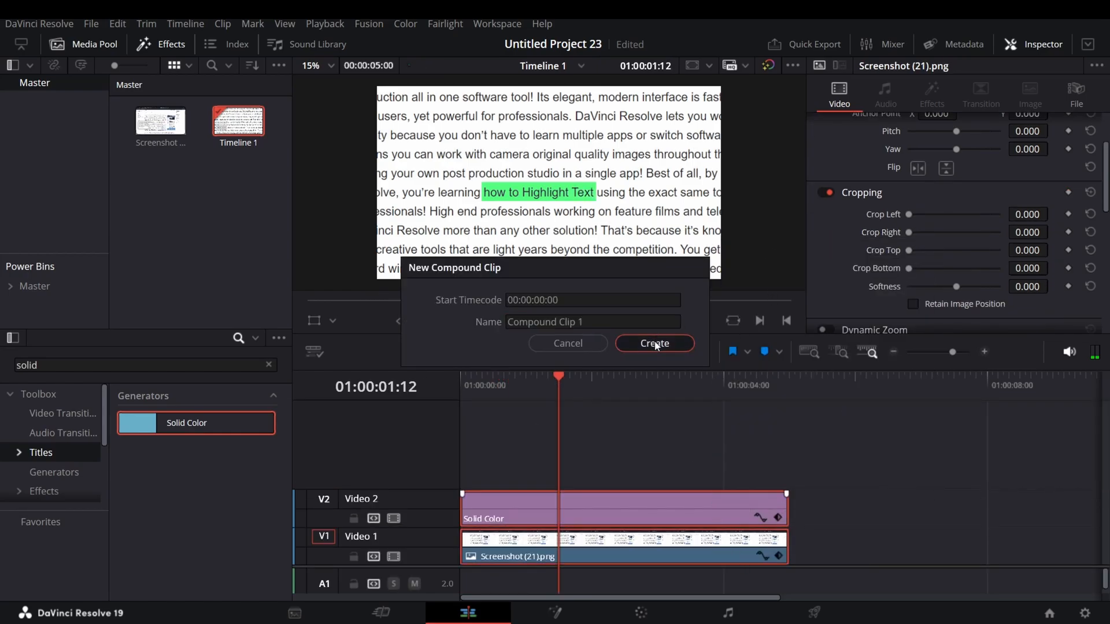
click(652, 343)
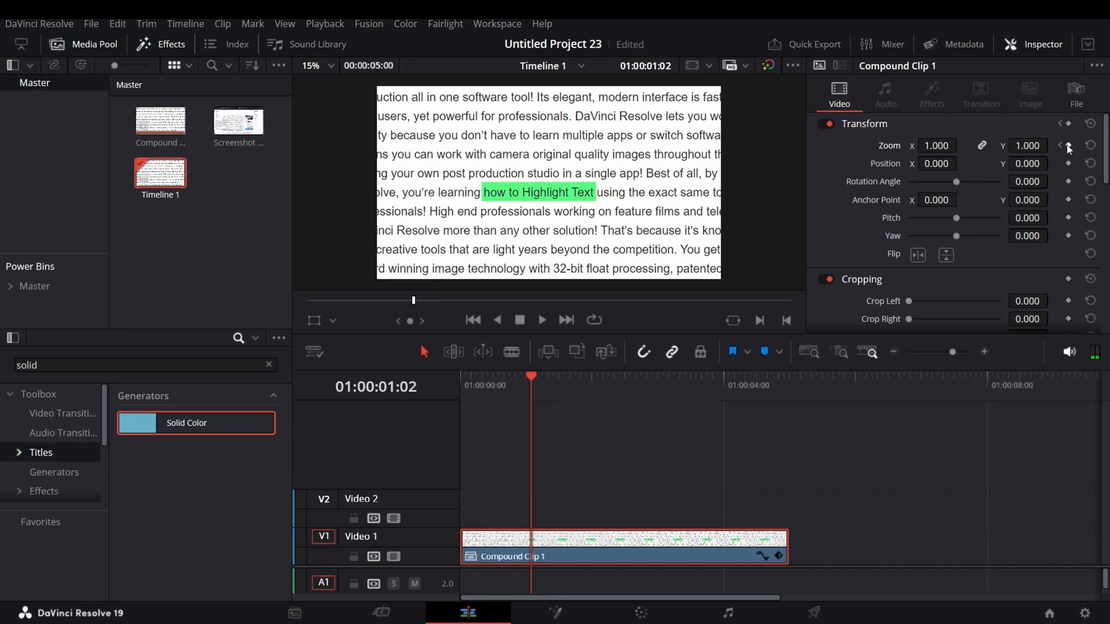
Keyframe Compound Clip 1's Zoom so the highlighted text pushes in to 1.12
click(1069, 142)
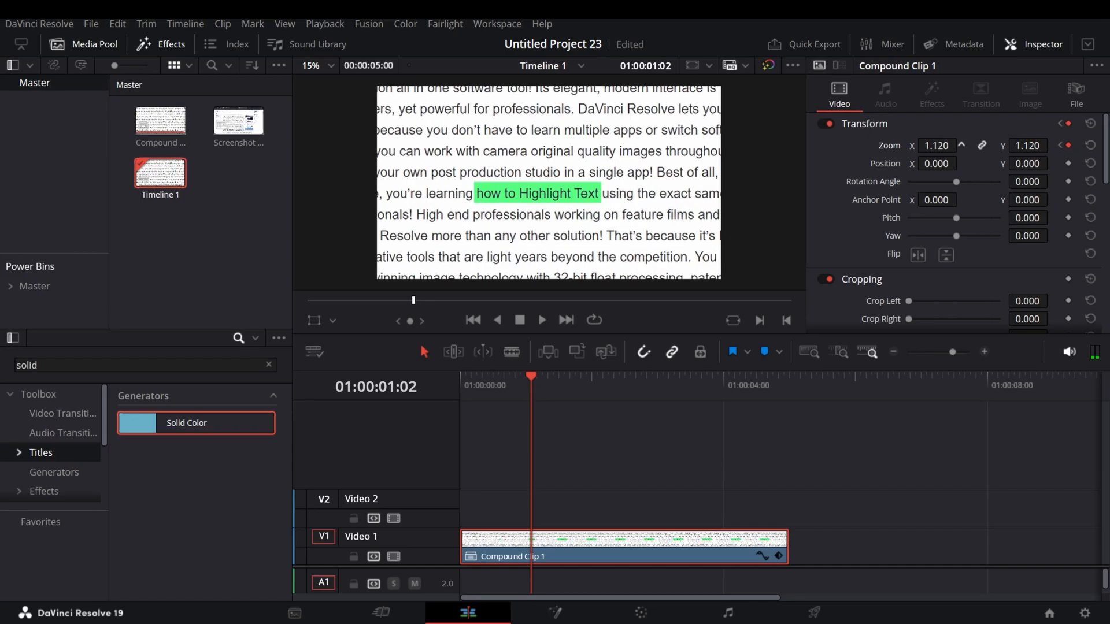